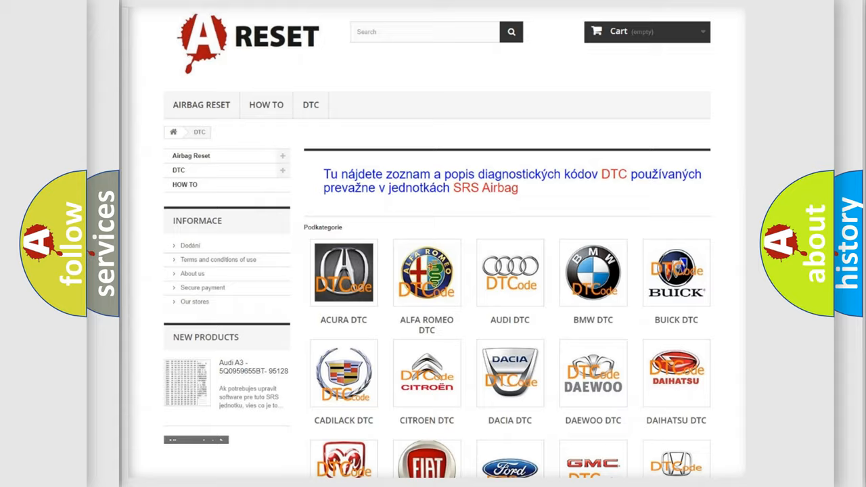
- Go from the DTC brand list to the Dodge DTC category and browse its trouble code subcategories
scroll("down", 3)
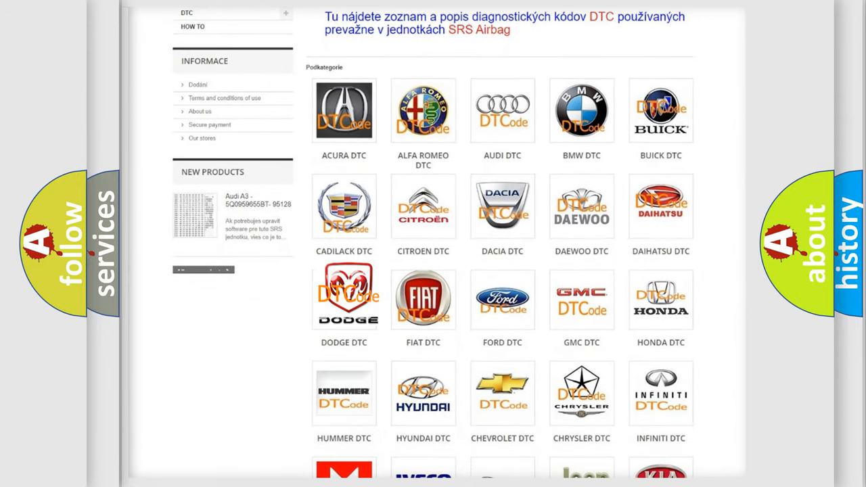
left_click(343, 298)
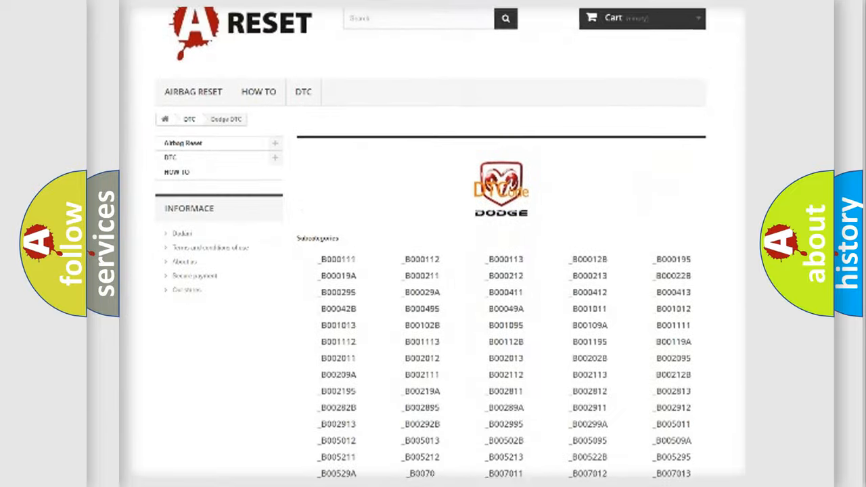
scroll("down", 3)
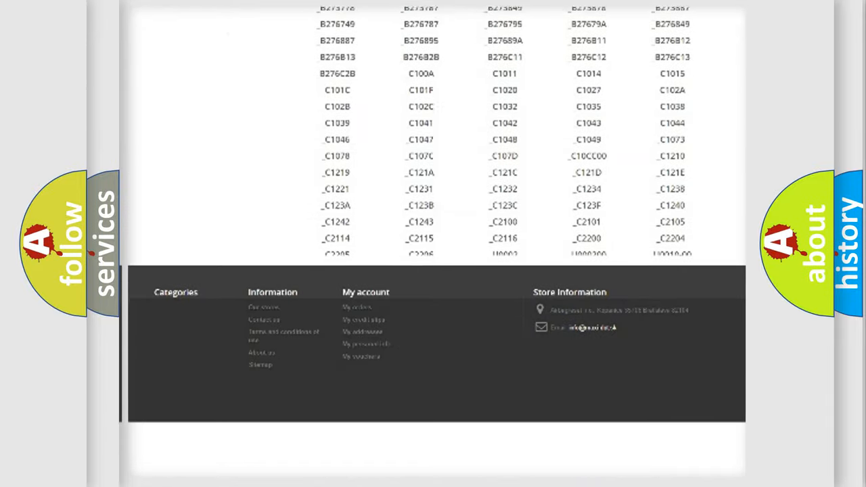
scroll("down", 3)
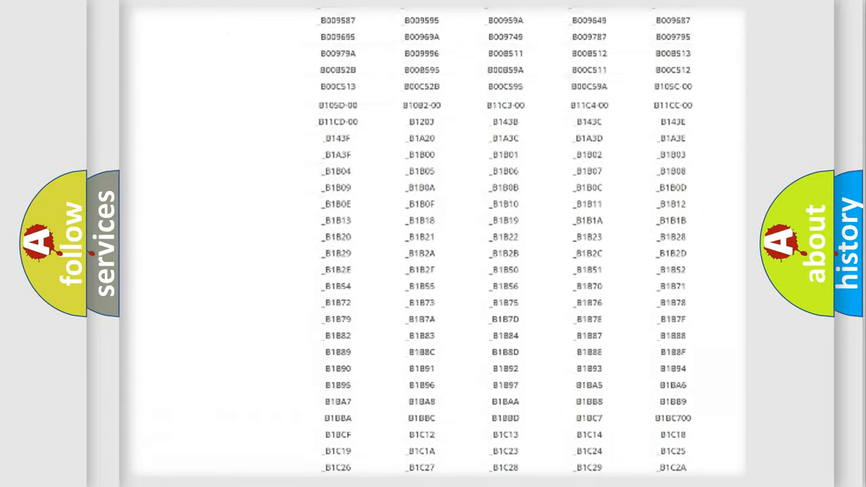